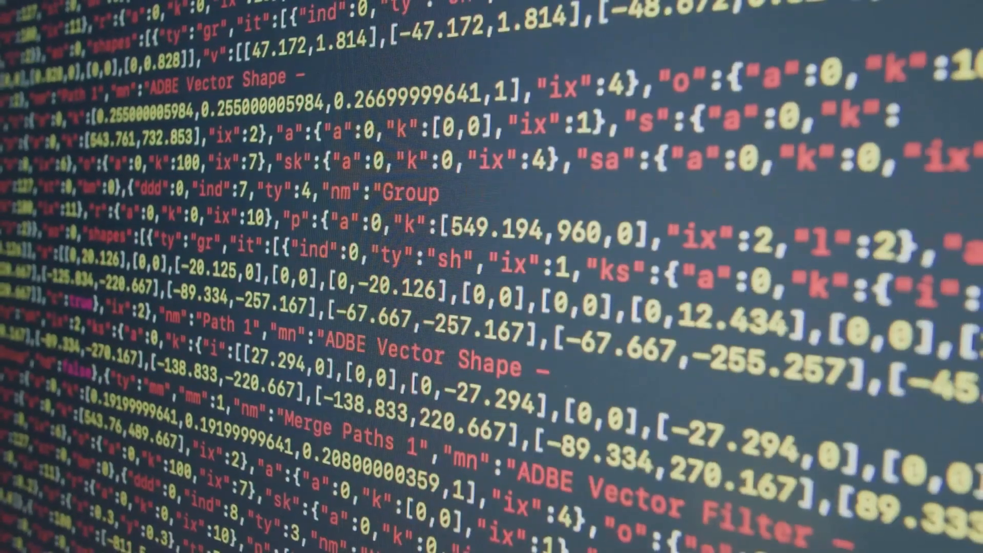
{"action": "scroll", "scroll_direction": "down", "scroll_amount": 3}
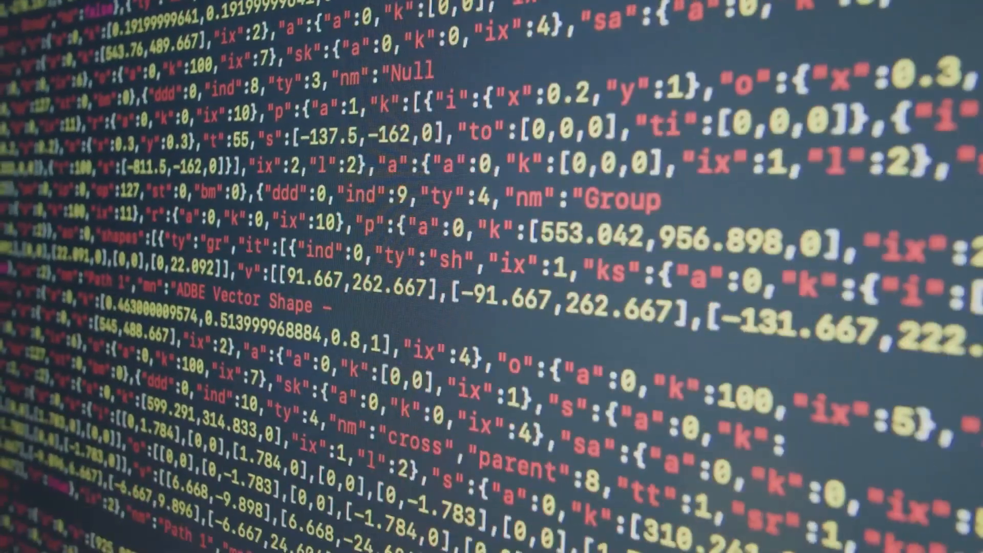